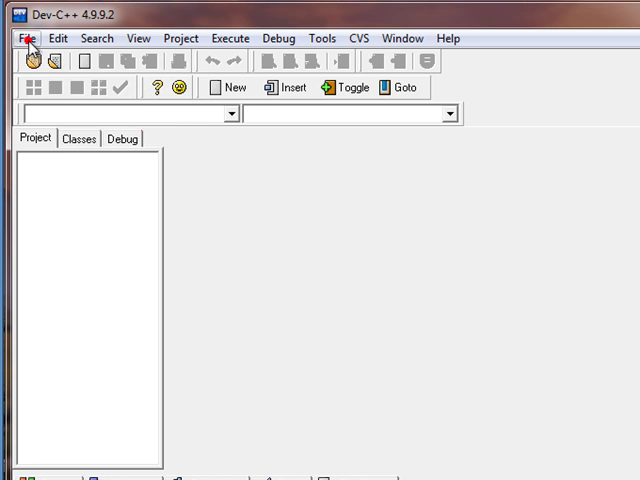
Create a new C++ Console Application project named Project3
{"action": "left_click", "coordinate": [25, 38]}
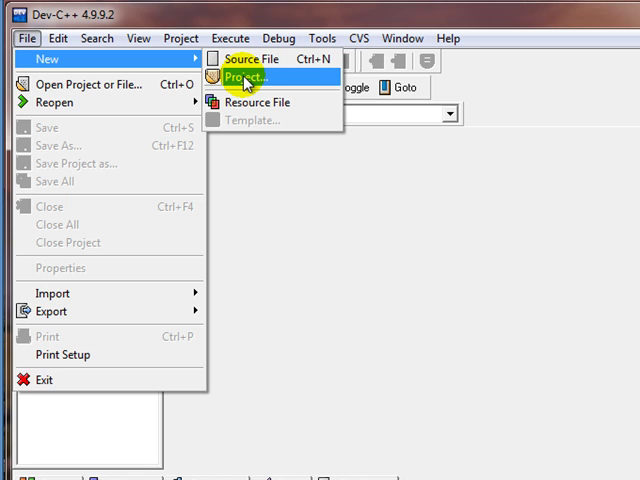
{"action": "left_click", "coordinate": [250, 78]}
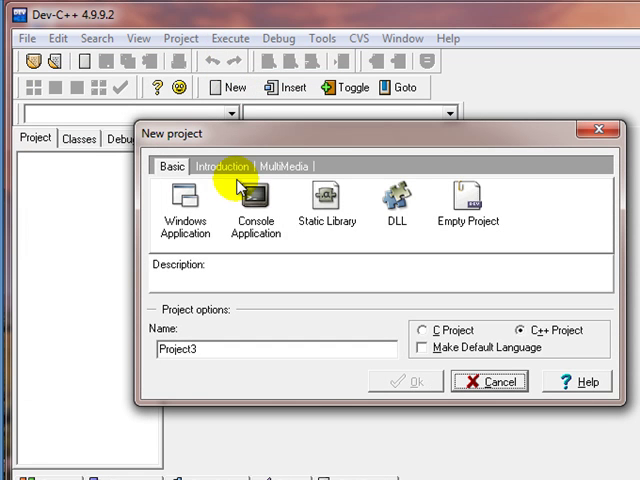
{"action": "left_click", "coordinate": [254, 197]}
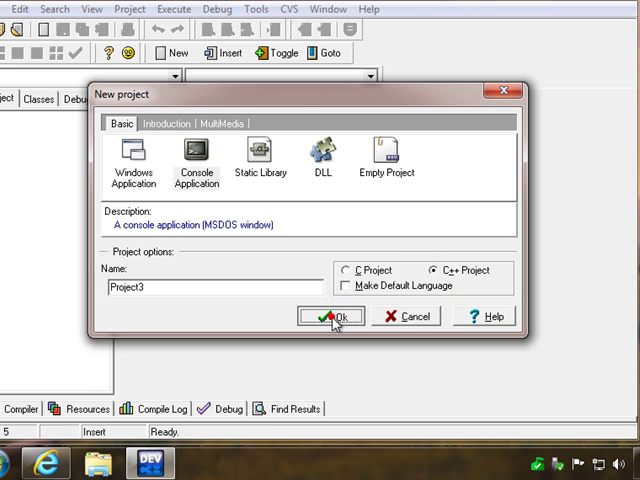
{"action": "left_click", "coordinate": [333, 316]}
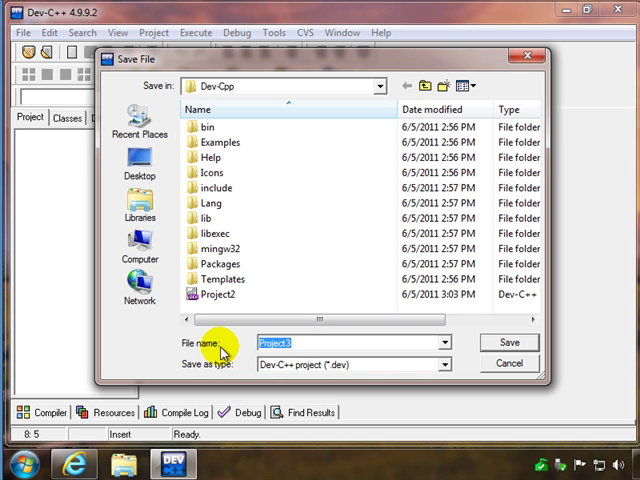
Save the project file as 'Hello' in the Dev-Cpp folder
{"action": "type", "text": "Hello"}
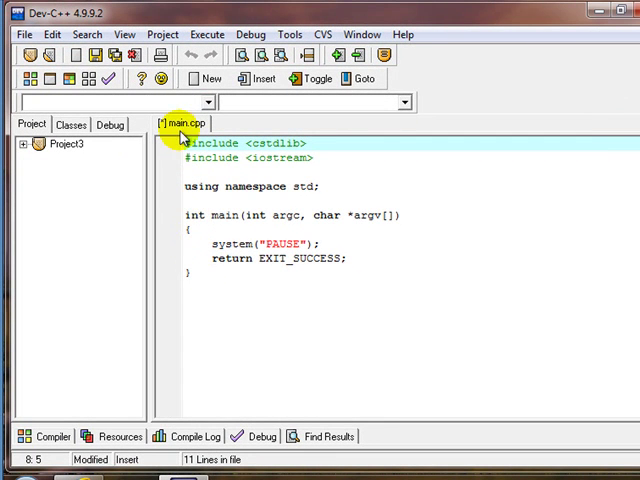
{"action": "mouse_move", "coordinate": [218, 265]}
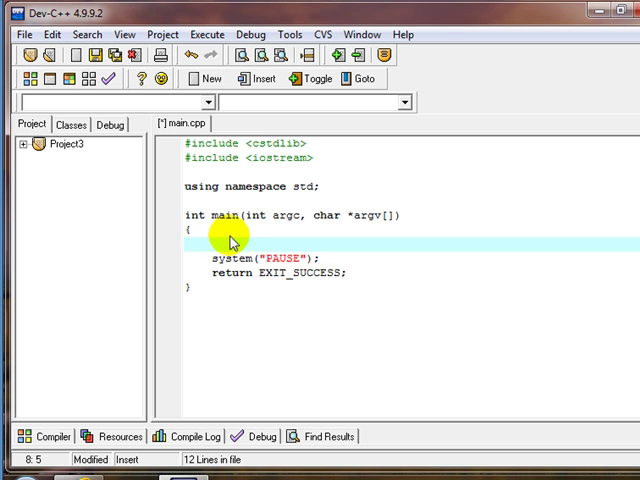
{"action": "mouse_move", "coordinate": [217, 331]}
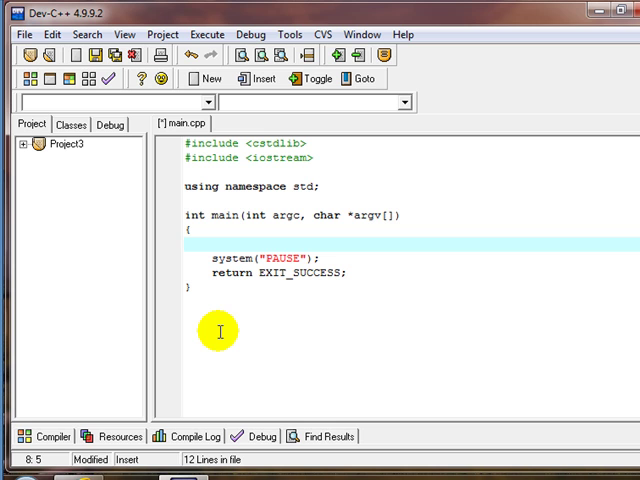
Add the line cout << "Hello" << endl; at the start of main
{"action": "type", "text": "cout << \"Hello\" << endl;"}
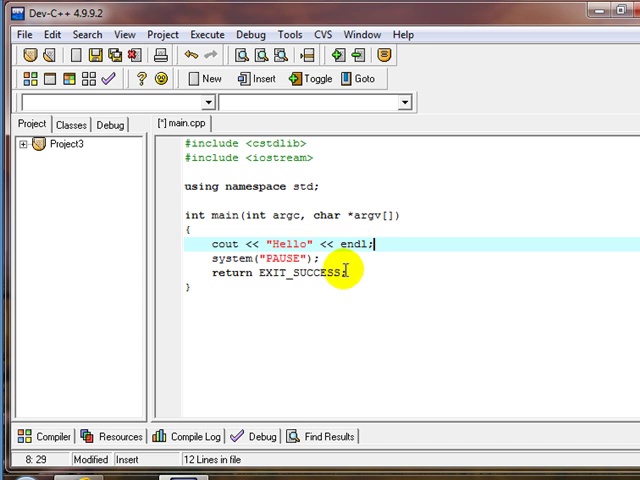
{"action": "mouse_move", "coordinate": [318, 291]}
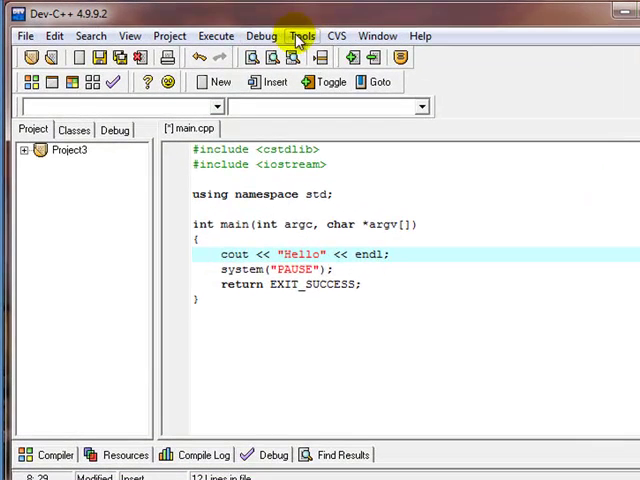
{"action": "mouse_move", "coordinate": [168, 35]}
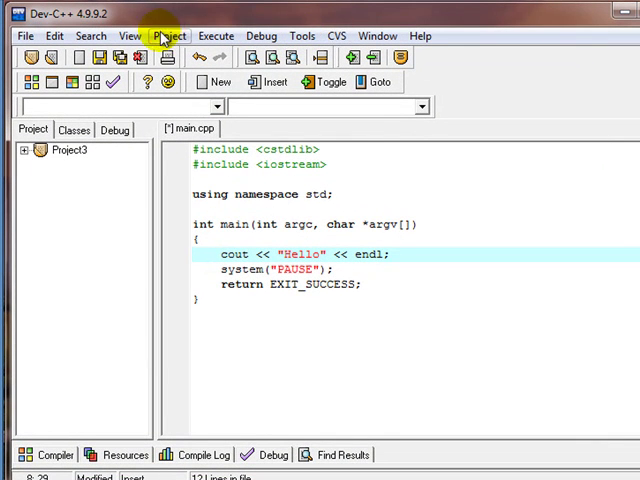
Hide the Project/Class Browser from the View menu
{"action": "left_click", "coordinate": [133, 35]}
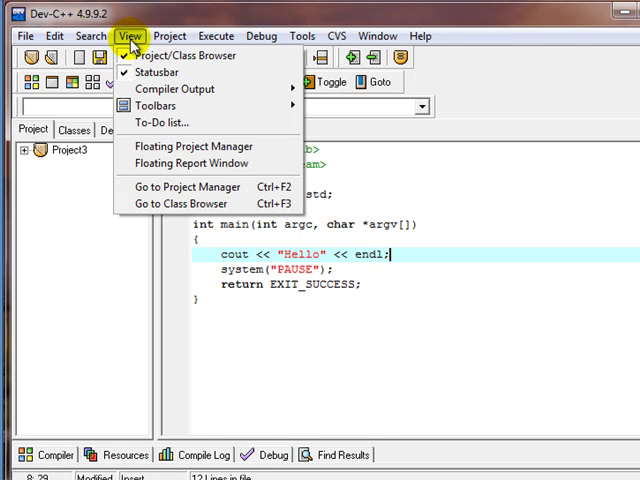
{"action": "mouse_move", "coordinate": [33, 130]}
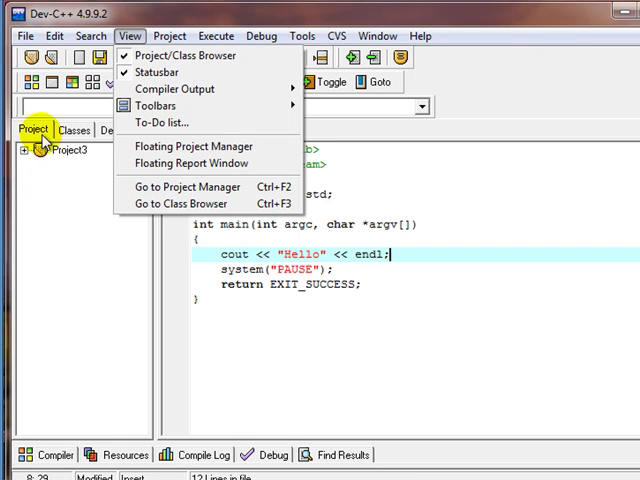
{"action": "mouse_move", "coordinate": [160, 48]}
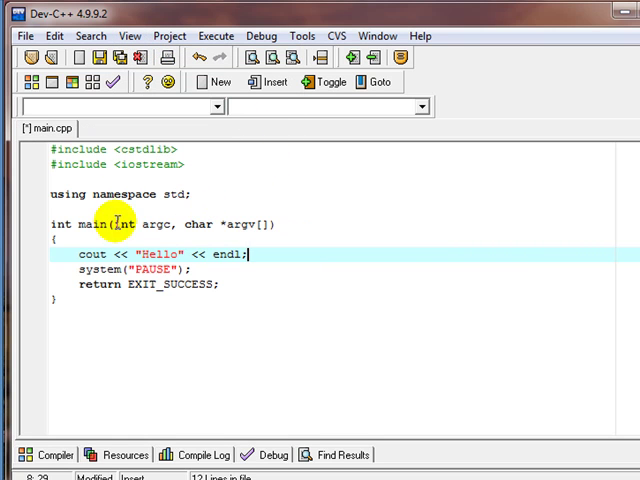
{"action": "mouse_move", "coordinate": [230, 184]}
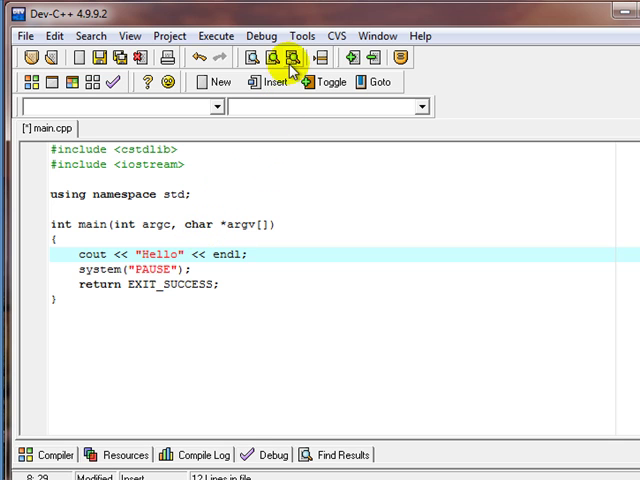
Raise the editor font size to 14 in Editor Options
{"action": "left_click", "coordinate": [301, 36]}
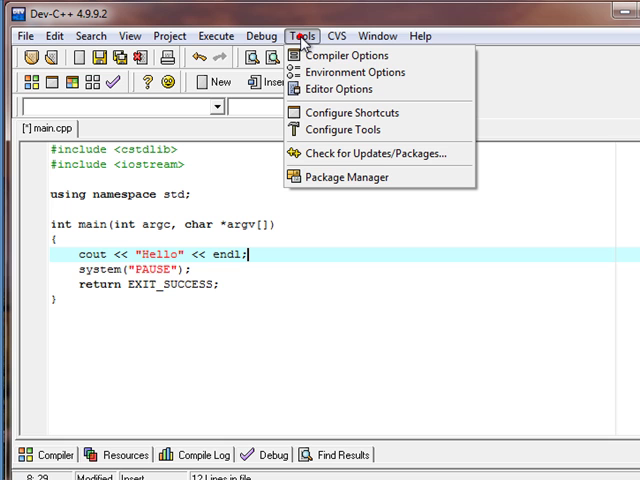
{"action": "mouse_move", "coordinate": [351, 71]}
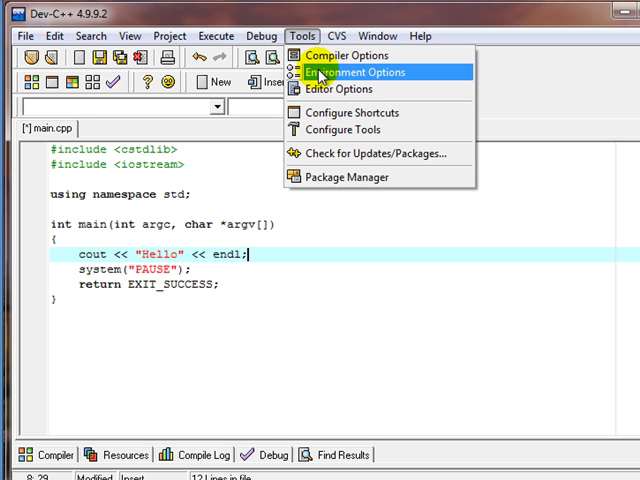
{"action": "left_click", "coordinate": [341, 89]}
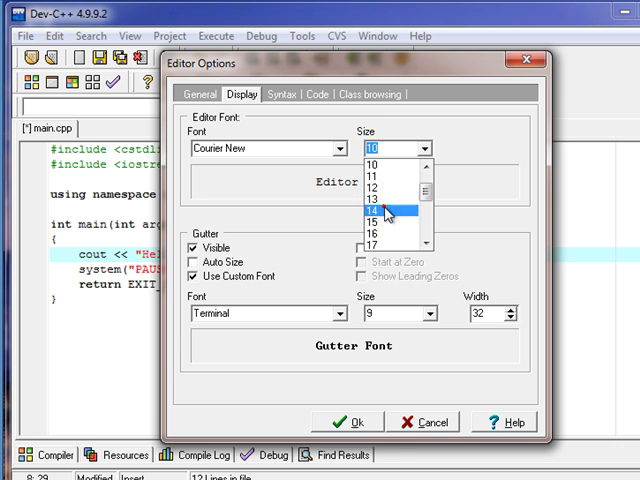
{"action": "left_click", "coordinate": [378, 211]}
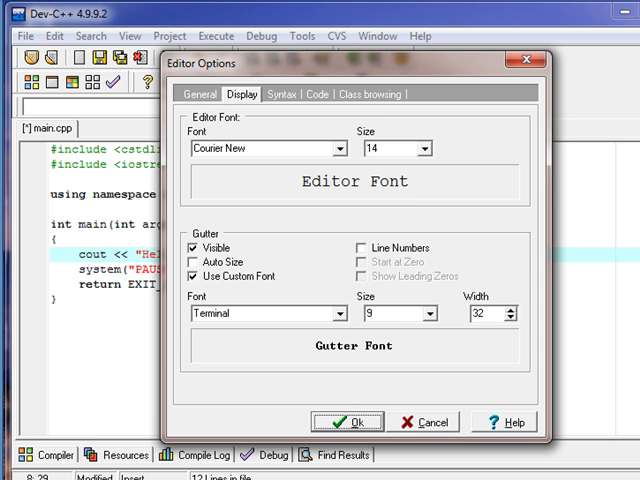
{"action": "left_click", "coordinate": [347, 421]}
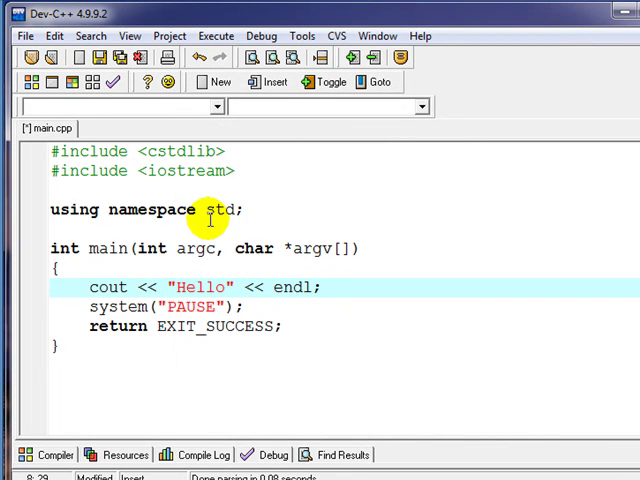
{"action": "mouse_move", "coordinate": [252, 248]}
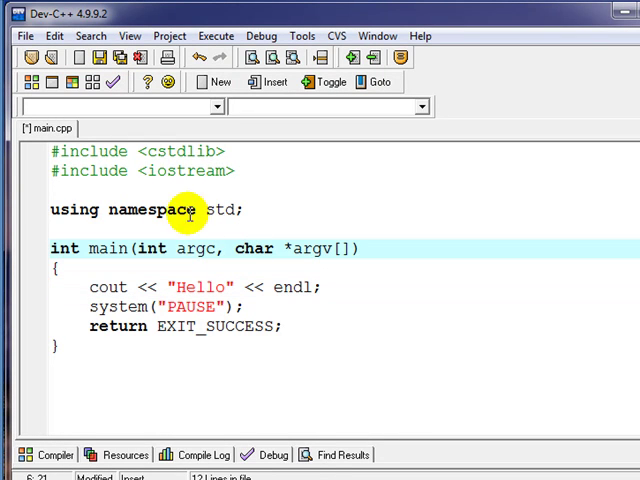
{"action": "mouse_move", "coordinate": [70, 170]}
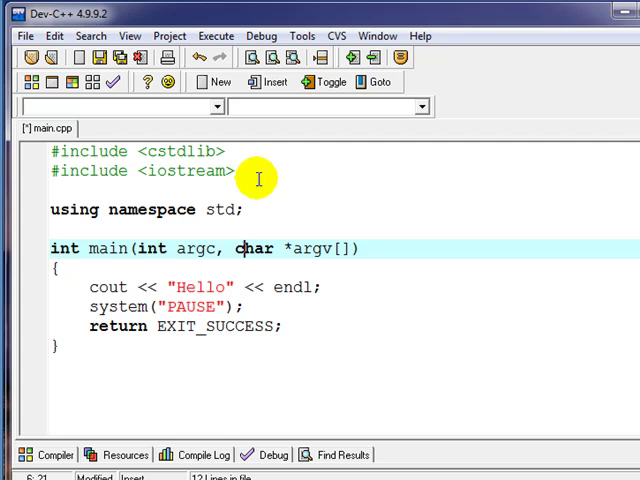
{"action": "mouse_move", "coordinate": [172, 190]}
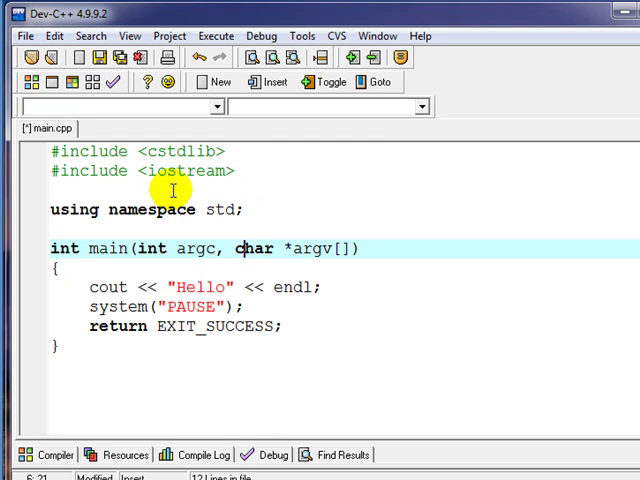
{"action": "mouse_move", "coordinate": [159, 185]}
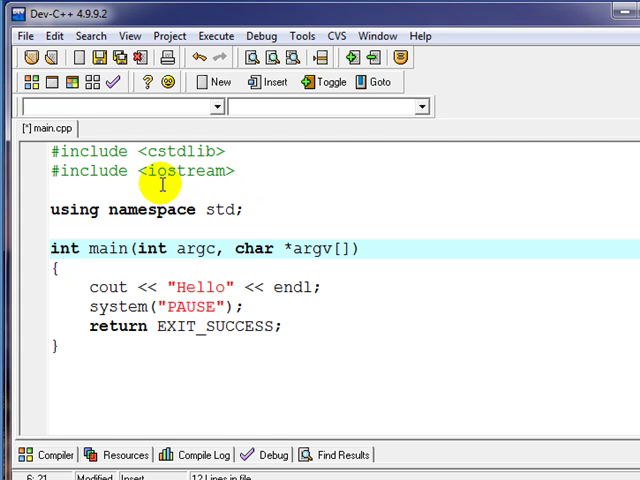
{"action": "mouse_move", "coordinate": [113, 197]}
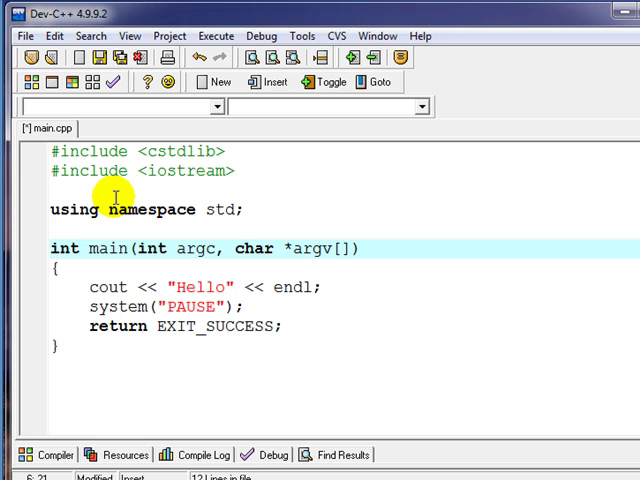
{"action": "mouse_move", "coordinate": [93, 287]}
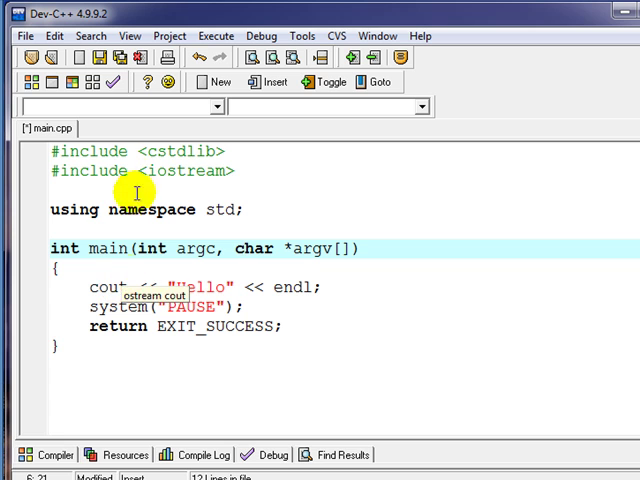
{"action": "mouse_move", "coordinate": [222, 170]}
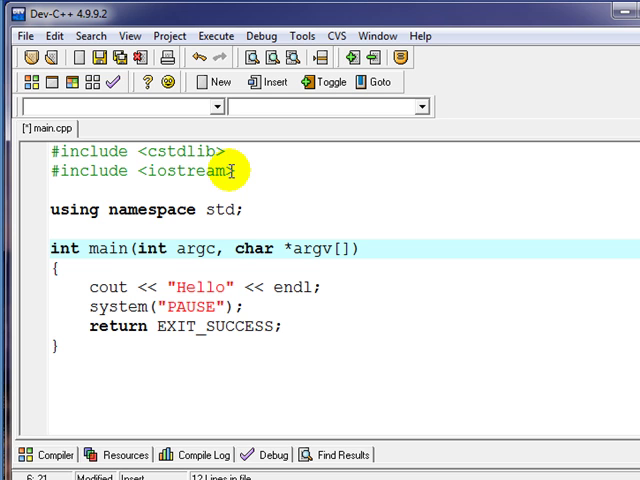
{"action": "mouse_move", "coordinate": [180, 151]}
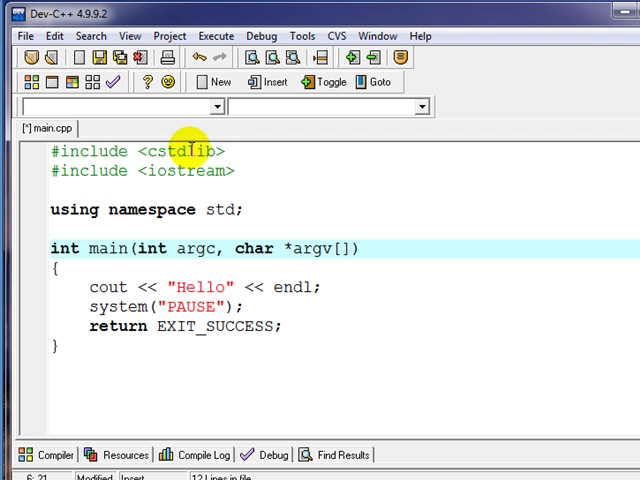
{"action": "mouse_move", "coordinate": [140, 171]}
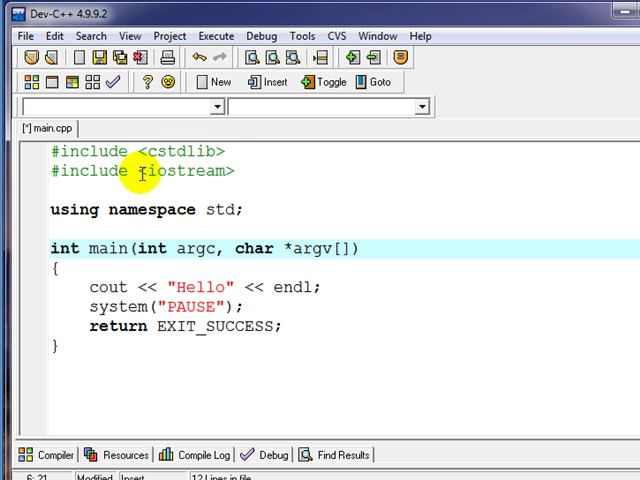
{"action": "mouse_move", "coordinate": [117, 298]}
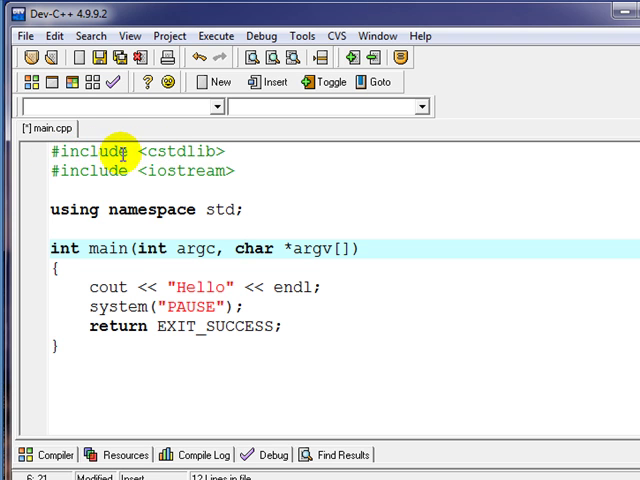
{"action": "mouse_move", "coordinate": [211, 152]}
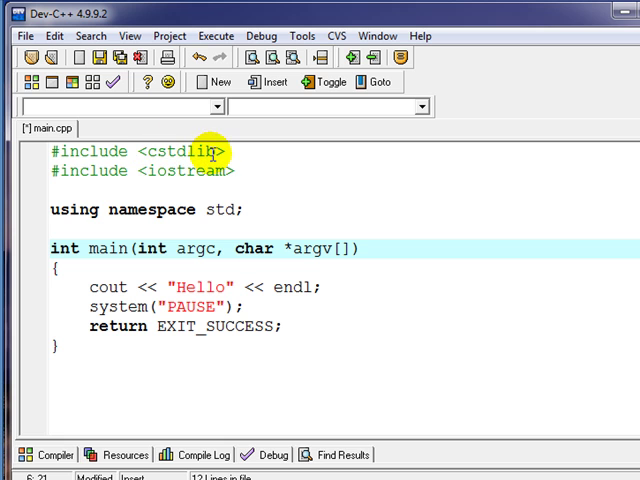
{"action": "mouse_move", "coordinate": [153, 343]}
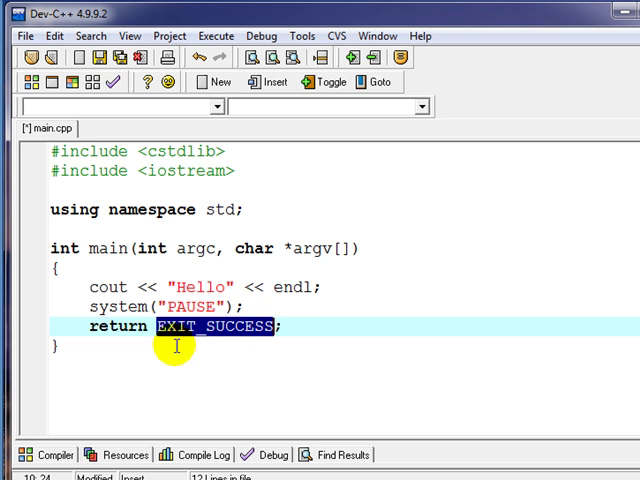
Replace EXIT_SUCCESS with 0 in main's return statement
{"action": "type", "text": "0;"}
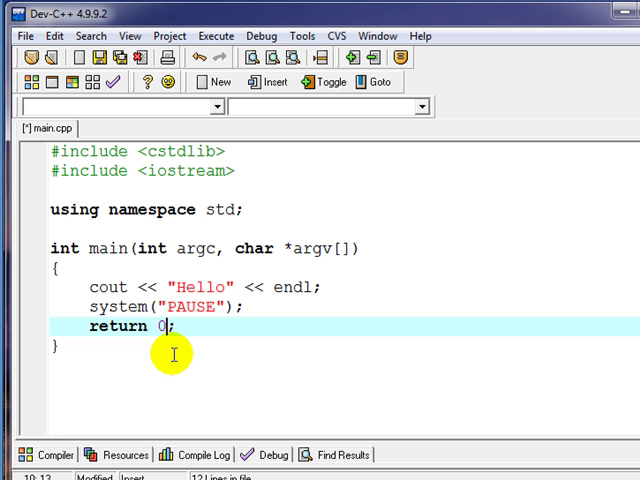
{"action": "mouse_move", "coordinate": [98, 264]}
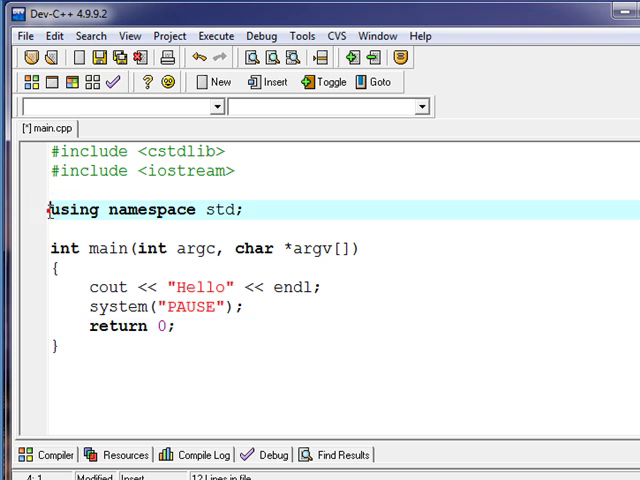
{"action": "mouse_move", "coordinate": [258, 214]}
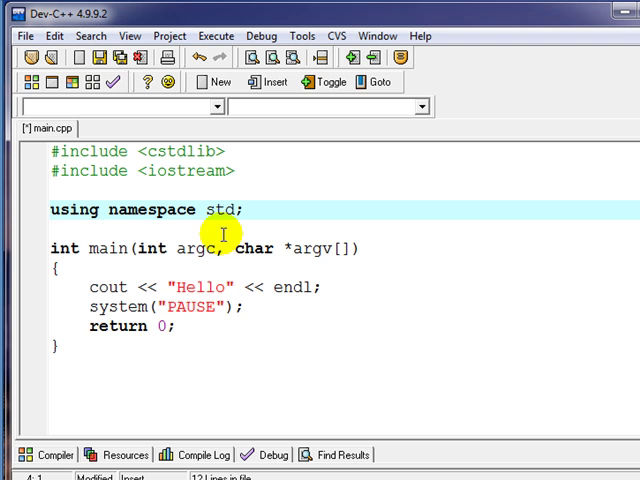
{"action": "mouse_move", "coordinate": [45, 327]}
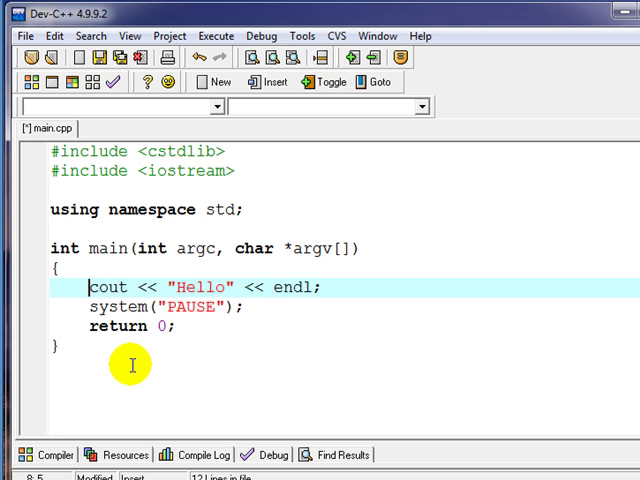
{"action": "type", "text": "std::"}
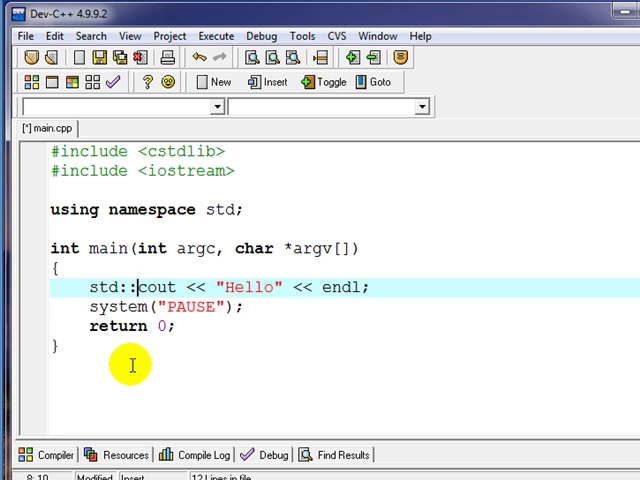
{"action": "key", "text": "BackSpace"}
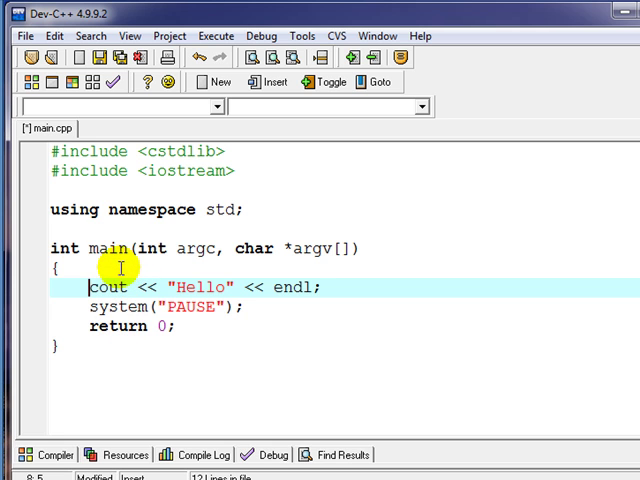
{"action": "mouse_move", "coordinate": [80, 247]}
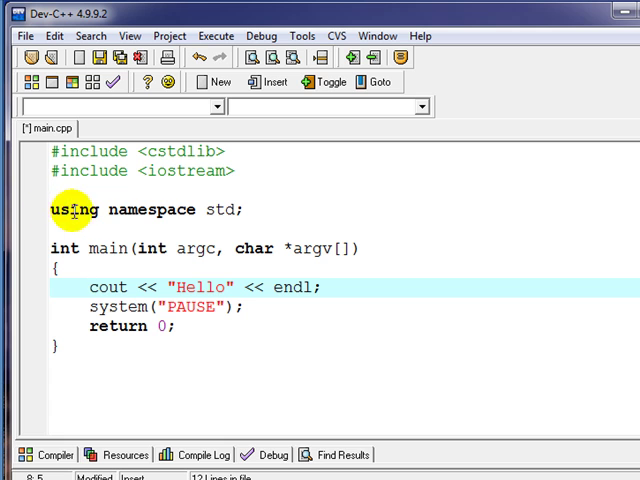
{"action": "mouse_move", "coordinate": [232, 210]}
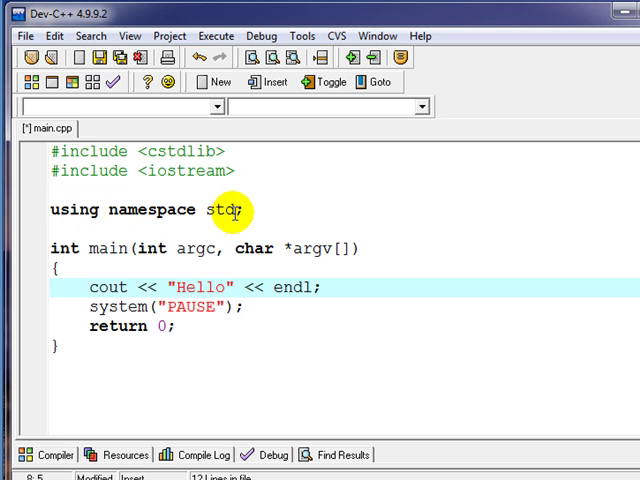
{"action": "double_click", "coordinate": [221, 210]}
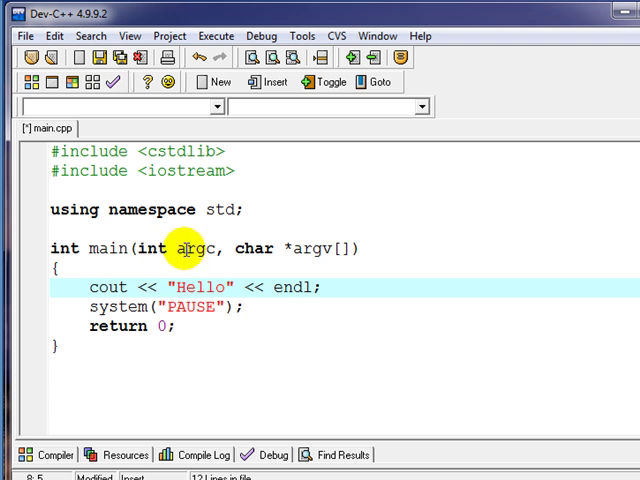
{"action": "mouse_move", "coordinate": [315, 248]}
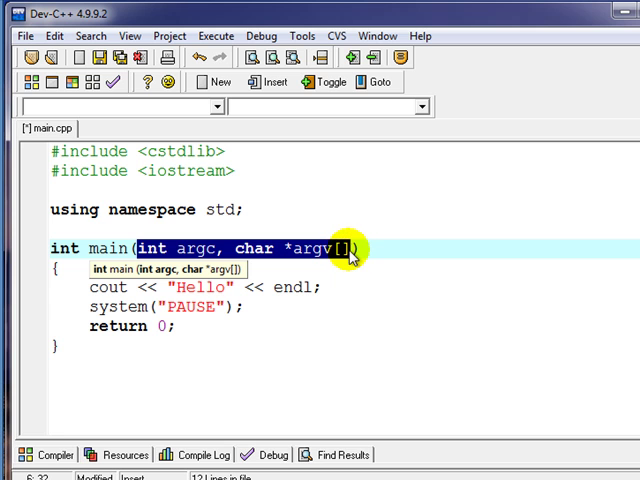
Remove argc and argv from main, then start Compile & Run
{"action": "key", "text": "Delete"}
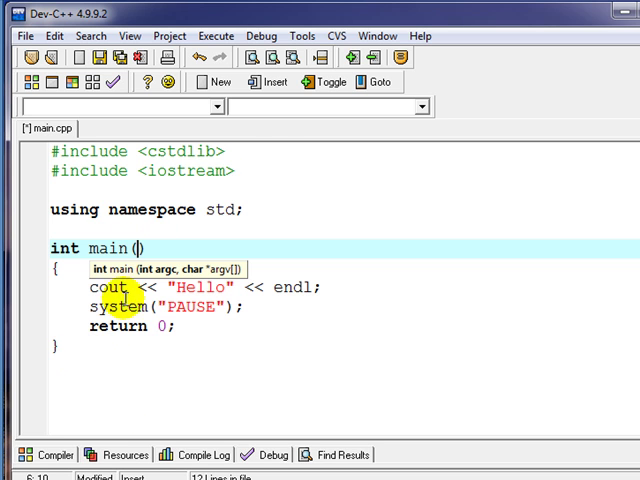
{"action": "left_click", "coordinate": [197, 36]}
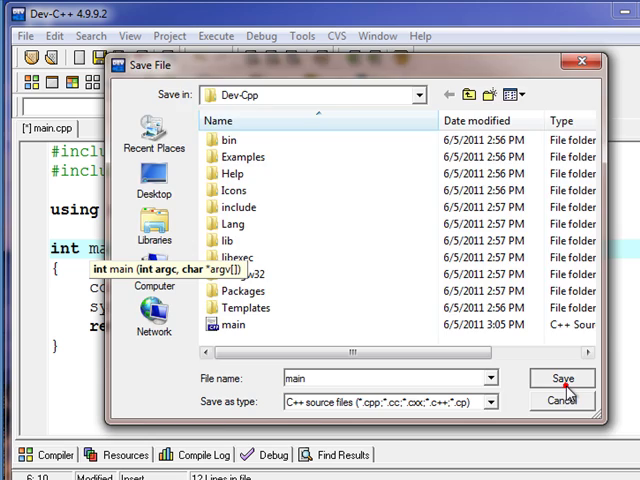
Save the source as 'main' in Dev-Cpp and let it compile
{"action": "left_click", "coordinate": [582, 379]}
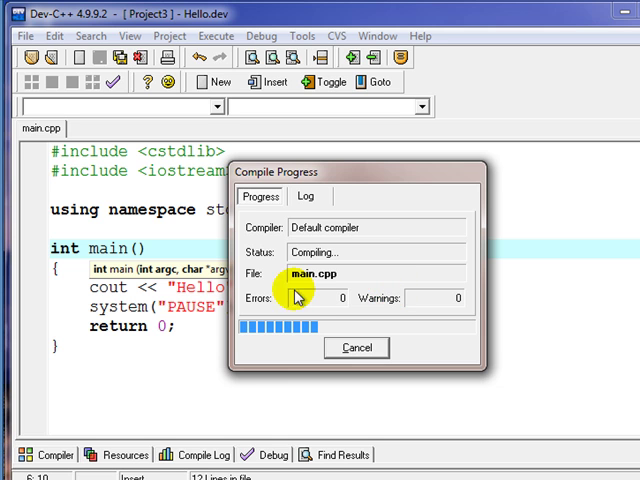
{"action": "mouse_move", "coordinate": [121, 171]}
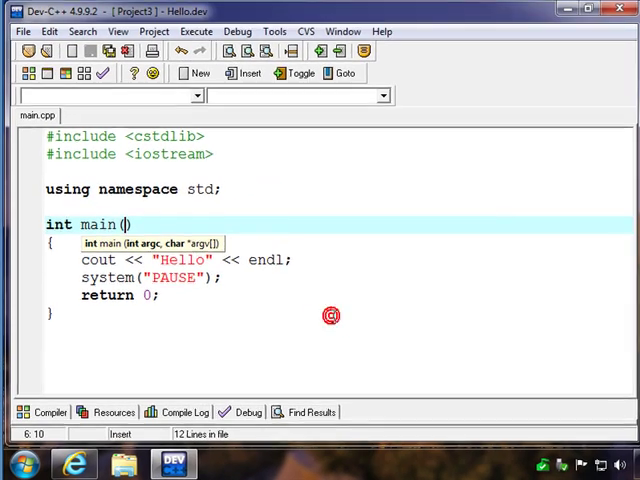
{"action": "left_click", "coordinate": [197, 31]}
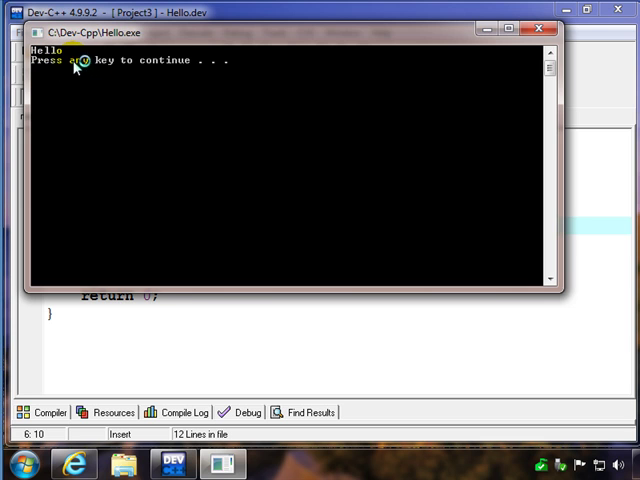
{"action": "mouse_move", "coordinate": [142, 141]}
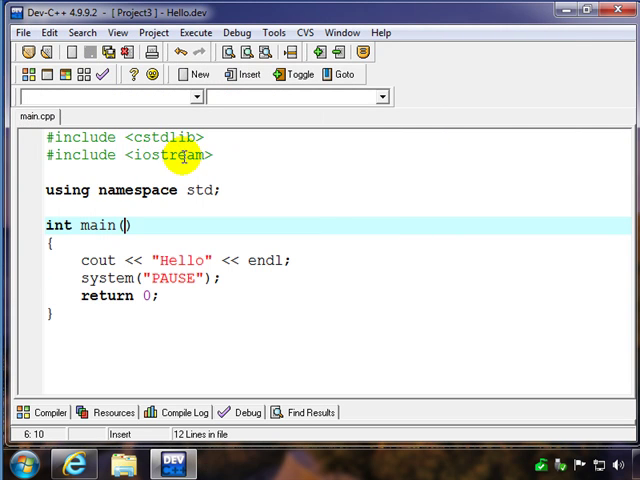
{"action": "mouse_move", "coordinate": [143, 190]}
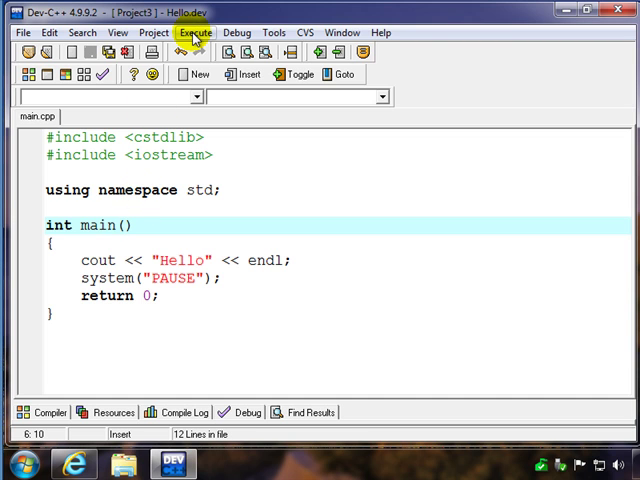
Compile and run the program again via the Execute menu
{"action": "left_click", "coordinate": [195, 32]}
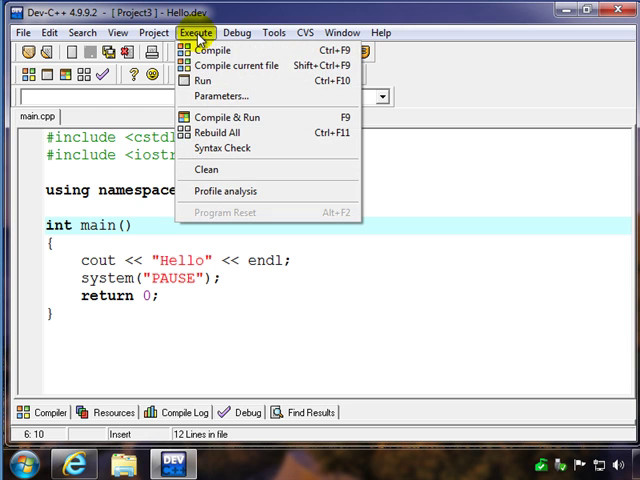
{"action": "mouse_move", "coordinate": [228, 117]}
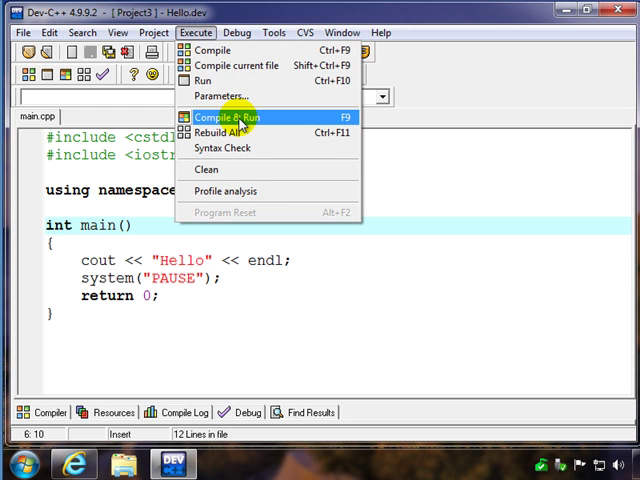
{"action": "left_click", "coordinate": [227, 117]}
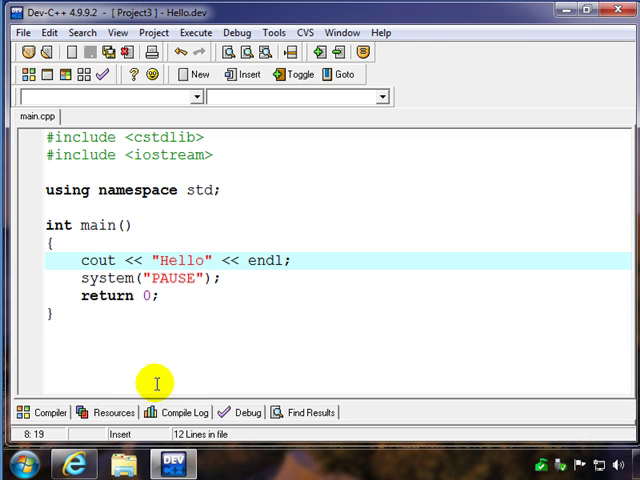
Change the output to "Hello, world" and append a second << endl
{"action": "type", "text": ","}
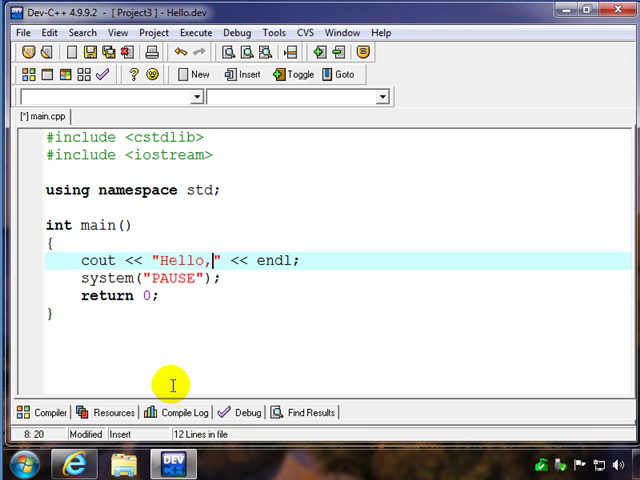
{"action": "type", "text": "wo"}
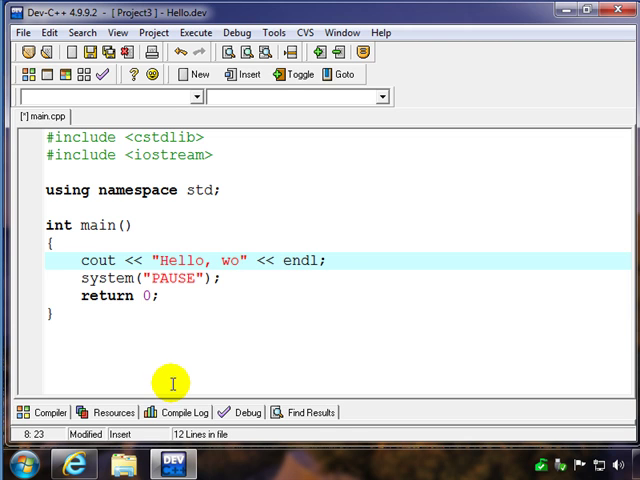
{"action": "type", "text": "rld"}
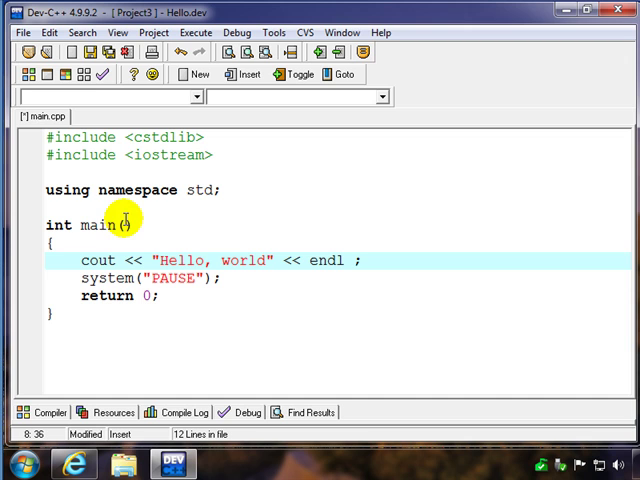
{"action": "type", "text": "<<"}
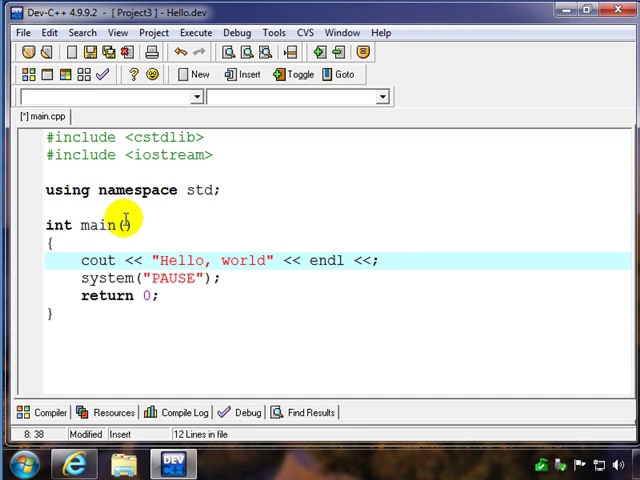
{"action": "type", "text": "endl"}
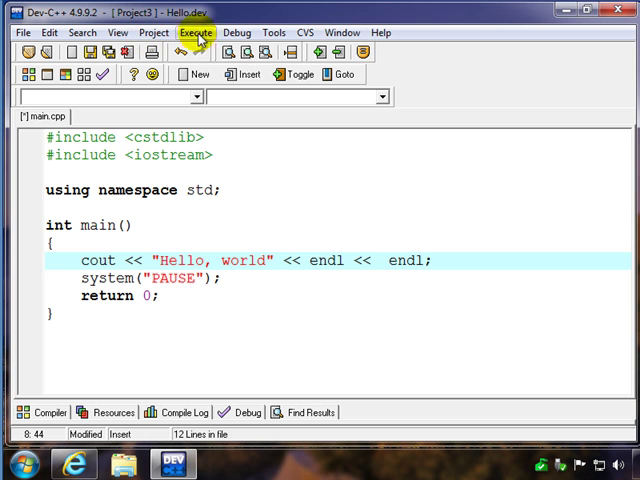
Compile and run the edited program so the console prints 'Hello, world'
{"action": "left_click", "coordinate": [196, 32]}
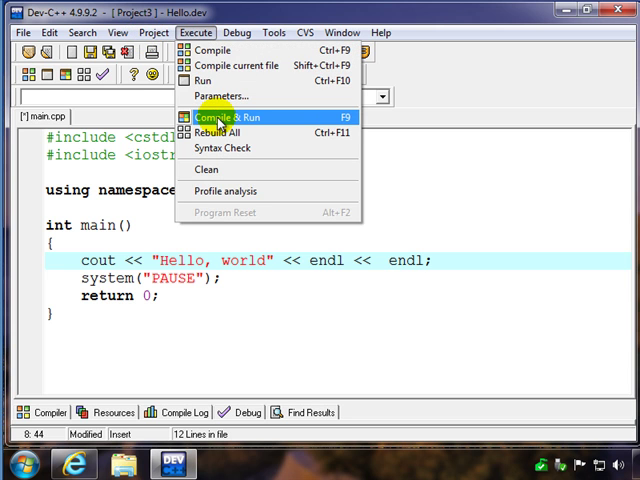
{"action": "left_click", "coordinate": [227, 117]}
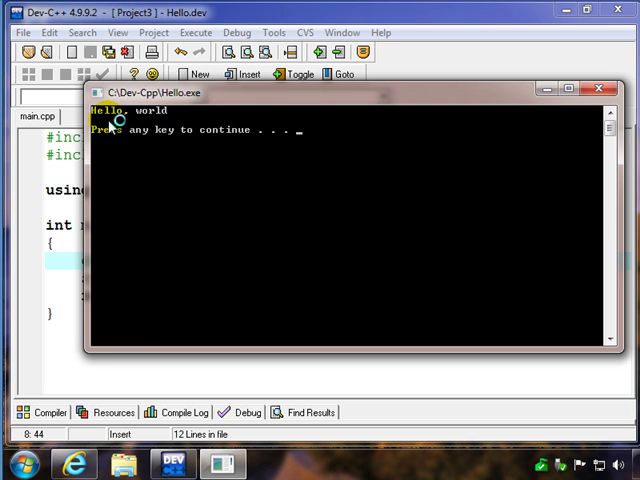
{"action": "mouse_move", "coordinate": [218, 150]}
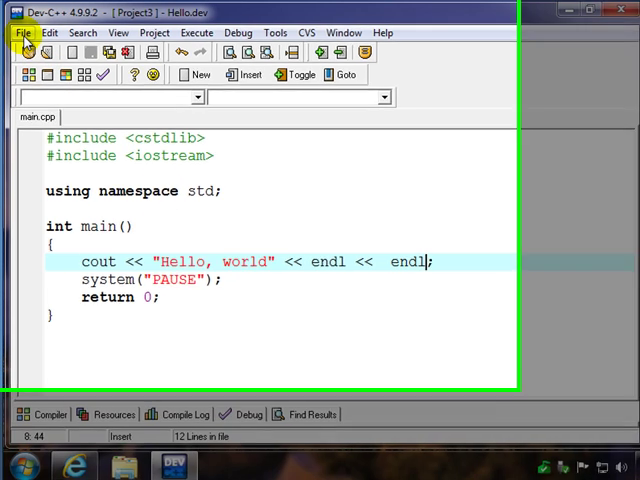
Save the source as 'hello' in the Documents library via Save As
{"action": "left_click", "coordinate": [20, 33]}
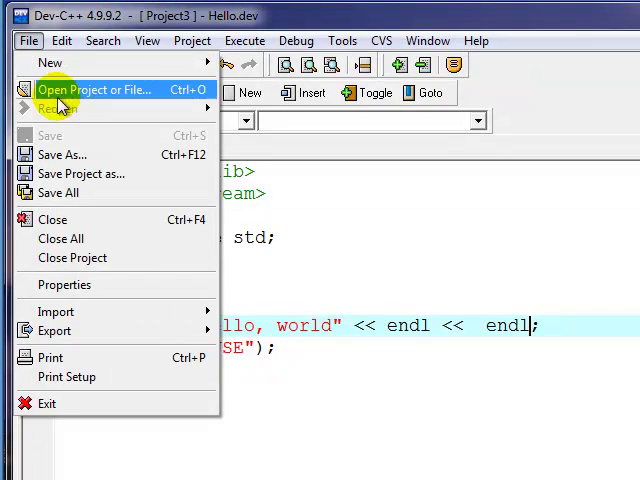
{"action": "mouse_move", "coordinate": [60, 135]}
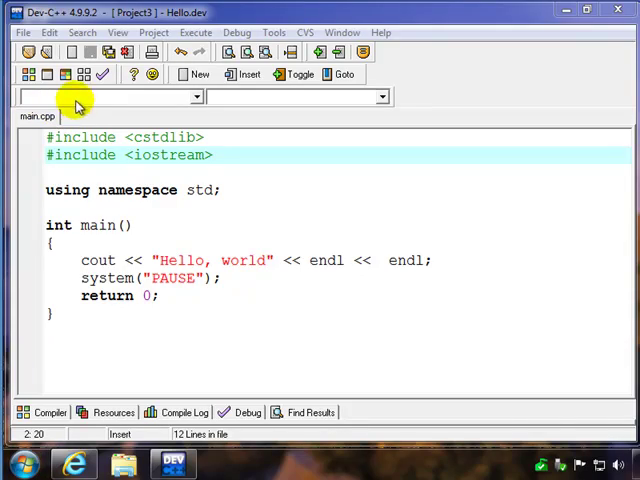
{"action": "left_click", "coordinate": [15, 38]}
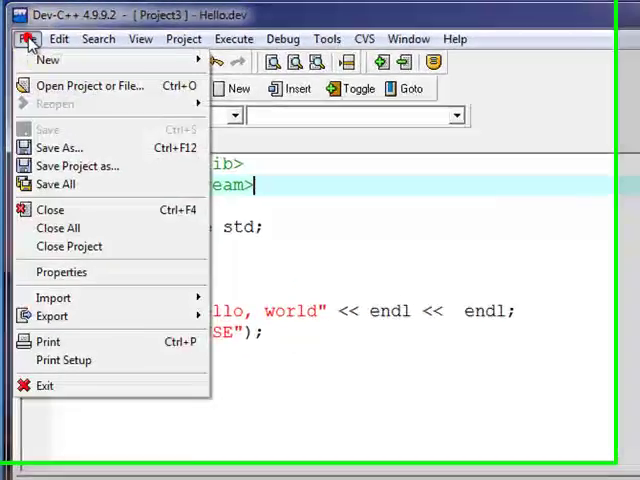
{"action": "left_click", "coordinate": [59, 147]}
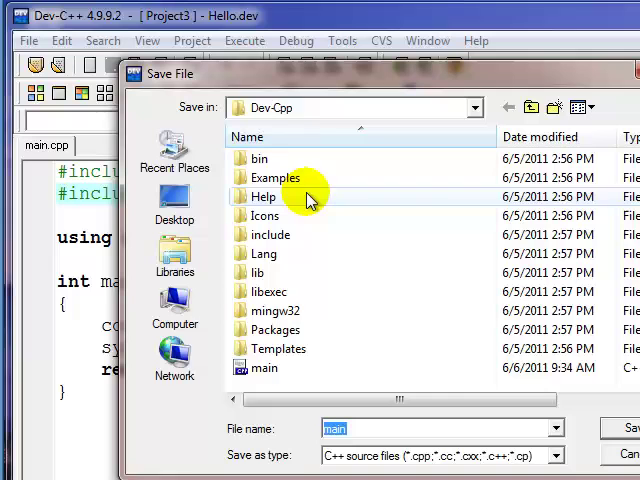
{"action": "left_click", "coordinate": [174, 254]}
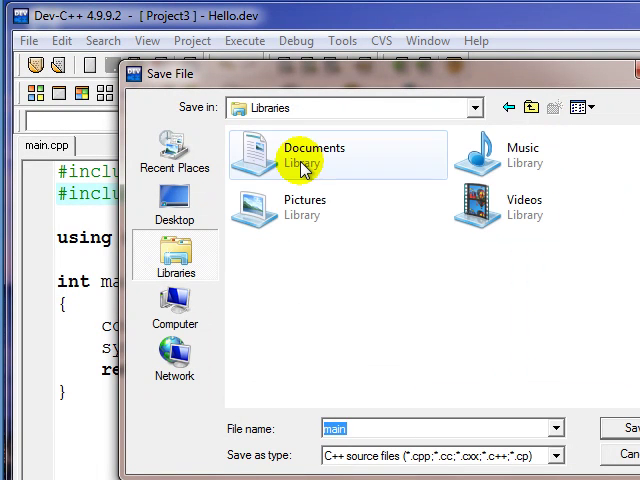
{"action": "double_click", "coordinate": [312, 152]}
{"action": "type", "text": "h"}
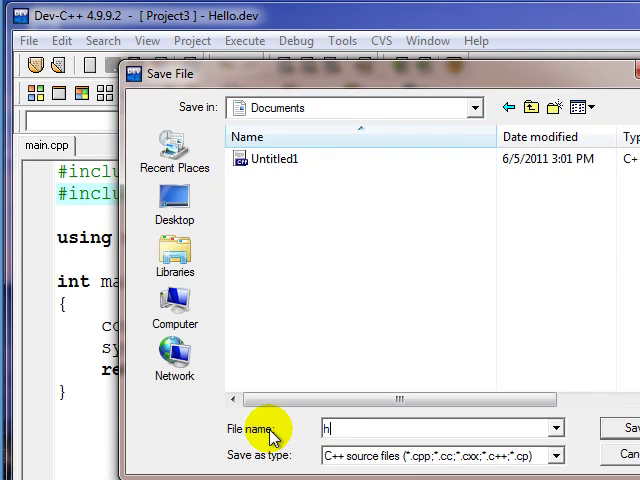
{"action": "type", "text": "ello"}
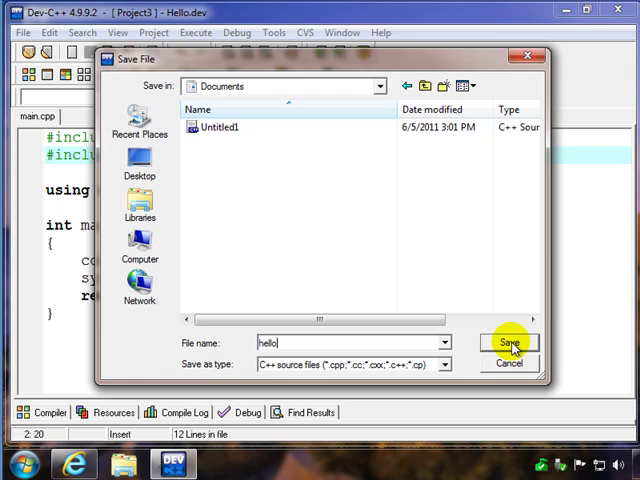
{"action": "left_click", "coordinate": [508, 343]}
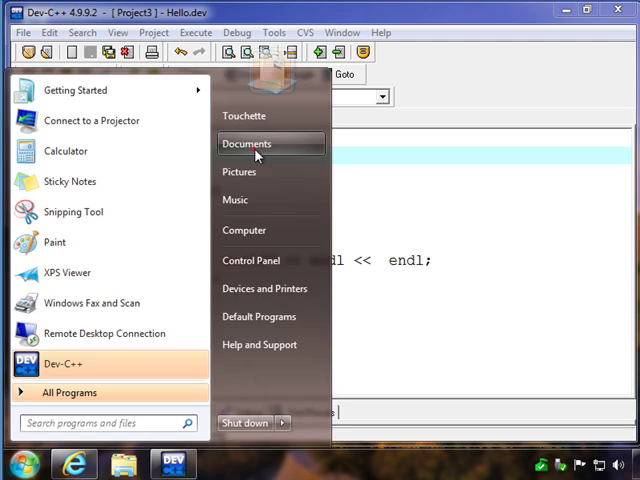
Open the Documents library and show the open-with choices for hello
{"action": "left_click", "coordinate": [247, 143]}
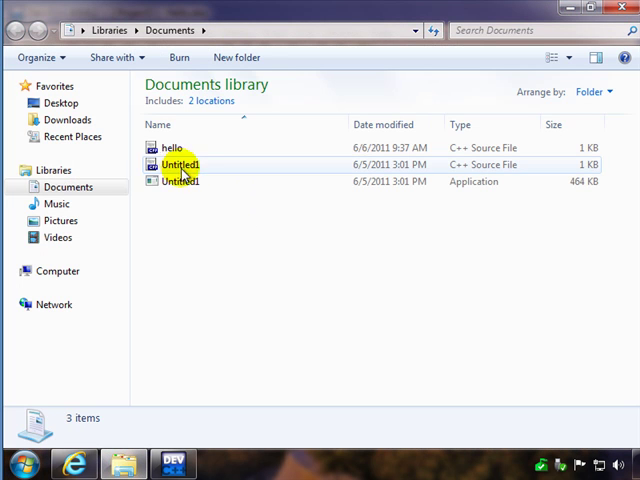
{"action": "mouse_move", "coordinate": [170, 148]}
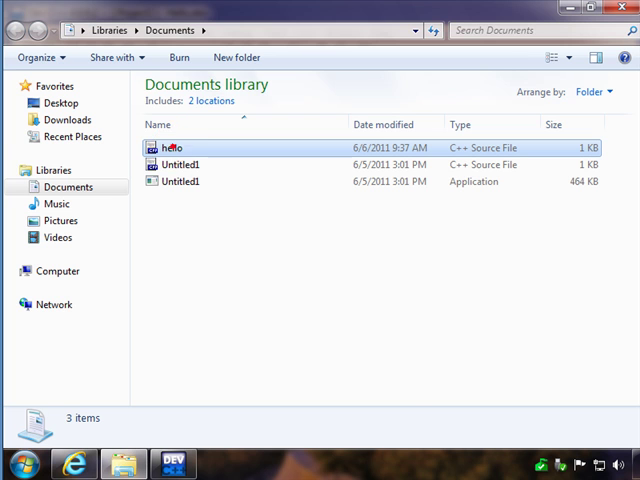
{"action": "right_click", "coordinate": [172, 147]}
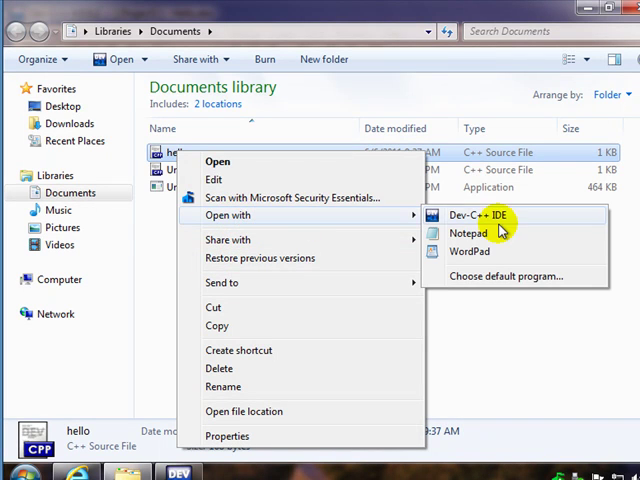
{"action": "left_click", "coordinate": [468, 233]}
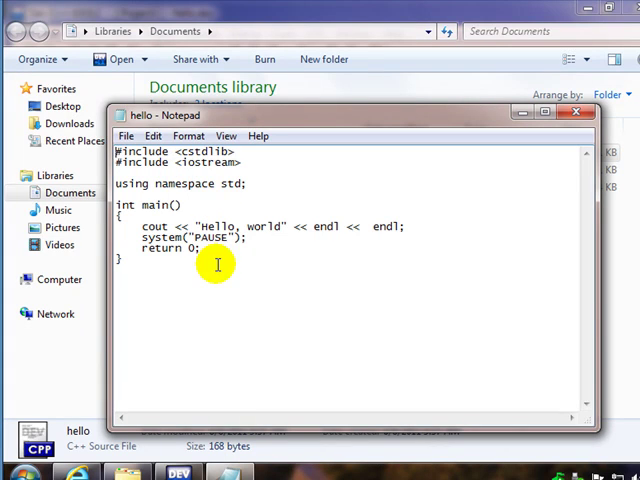
{"action": "mouse_move", "coordinate": [175, 226]}
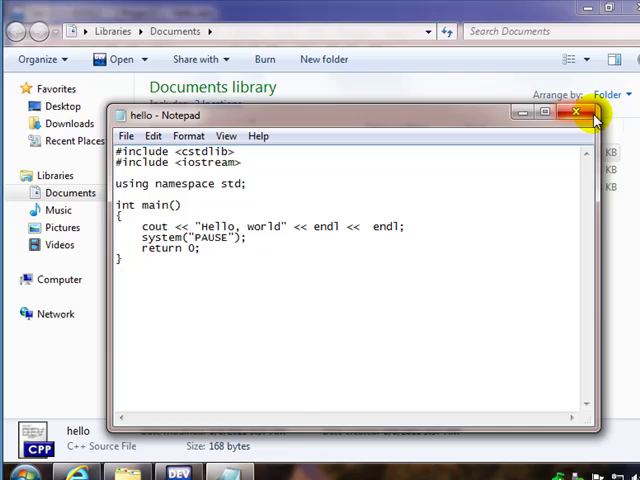
{"action": "left_click", "coordinate": [579, 116]}
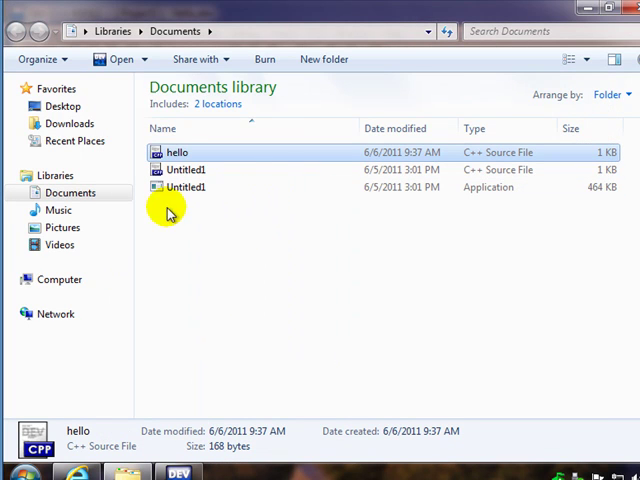
{"action": "mouse_move", "coordinate": [178, 152]}
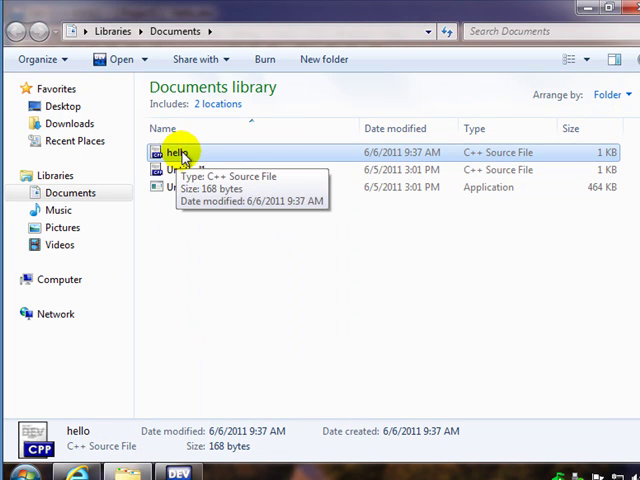
{"action": "mouse_move", "coordinate": [300, 165]}
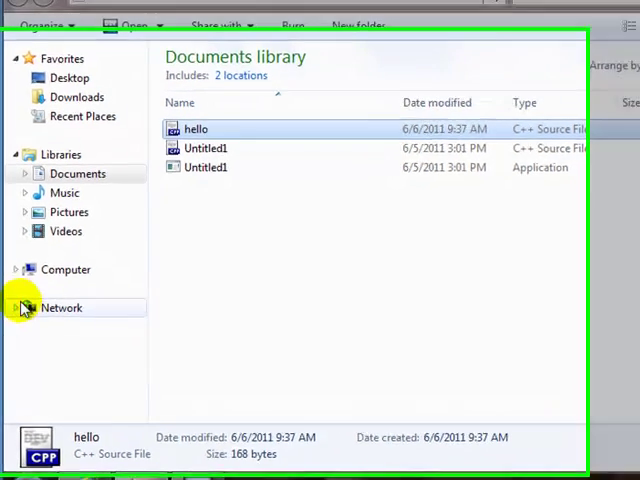
{"action": "mouse_move", "coordinate": [135, 260]}
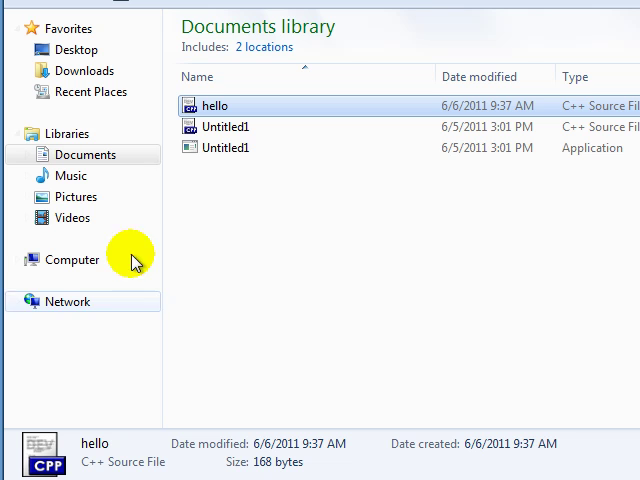